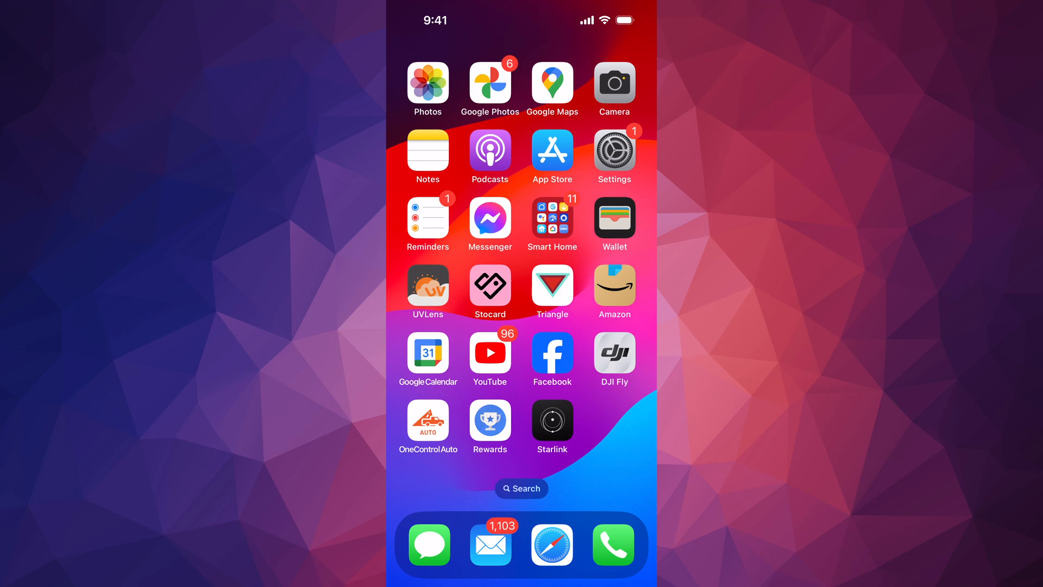
Launch the Settings app from the Home Screen.
click(613, 151)
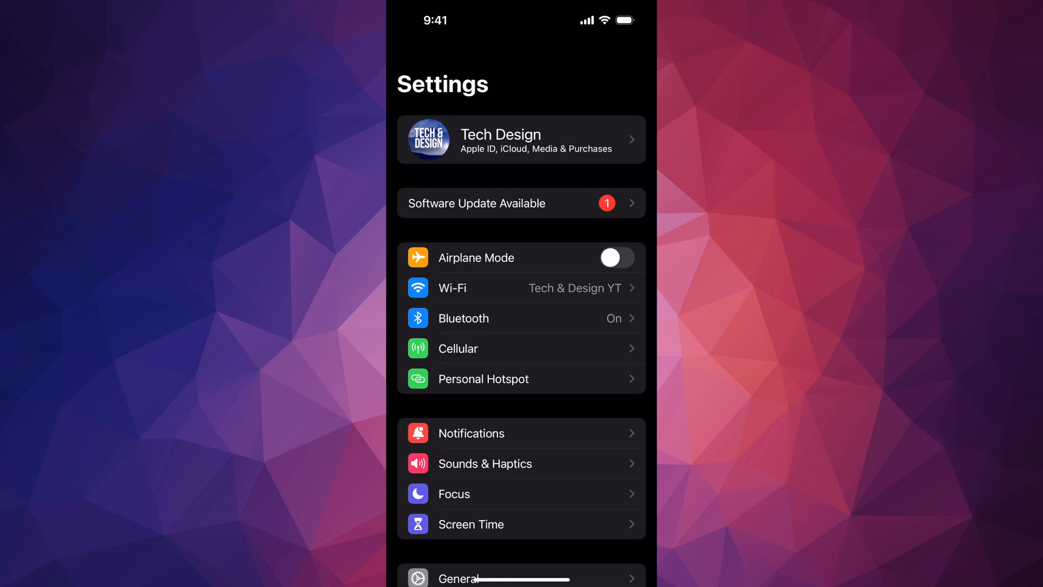
Go to General > Software Update and open the 'Upgrade to iOS 18' details.
scroll(down, 3)
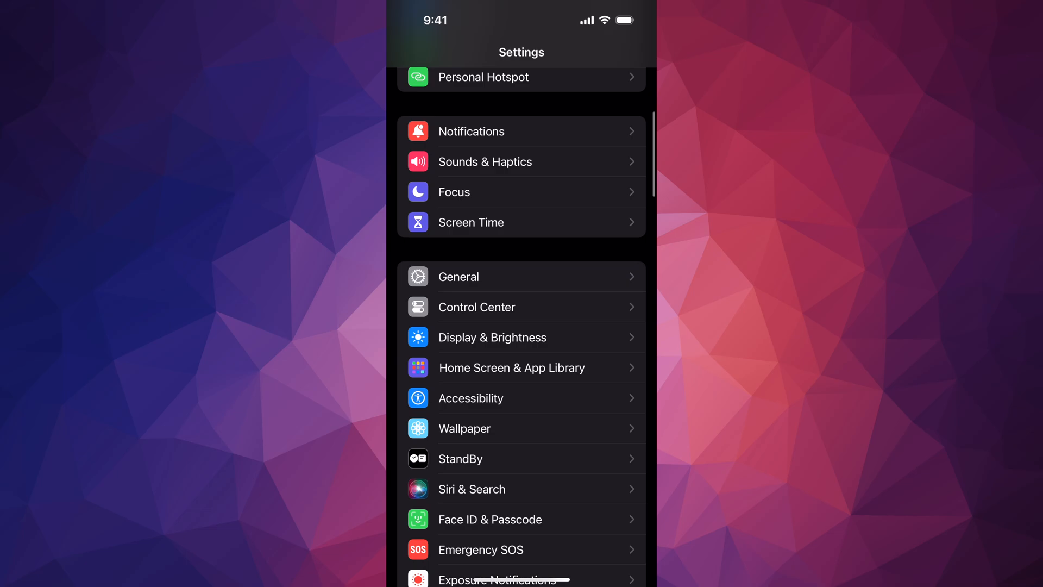
click(458, 276)
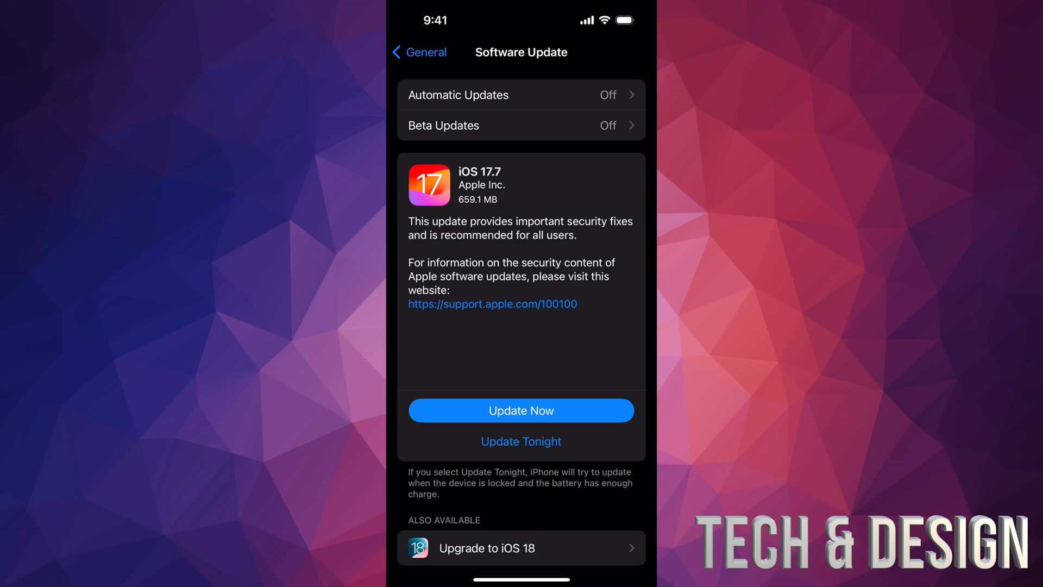
scroll(down, 3)
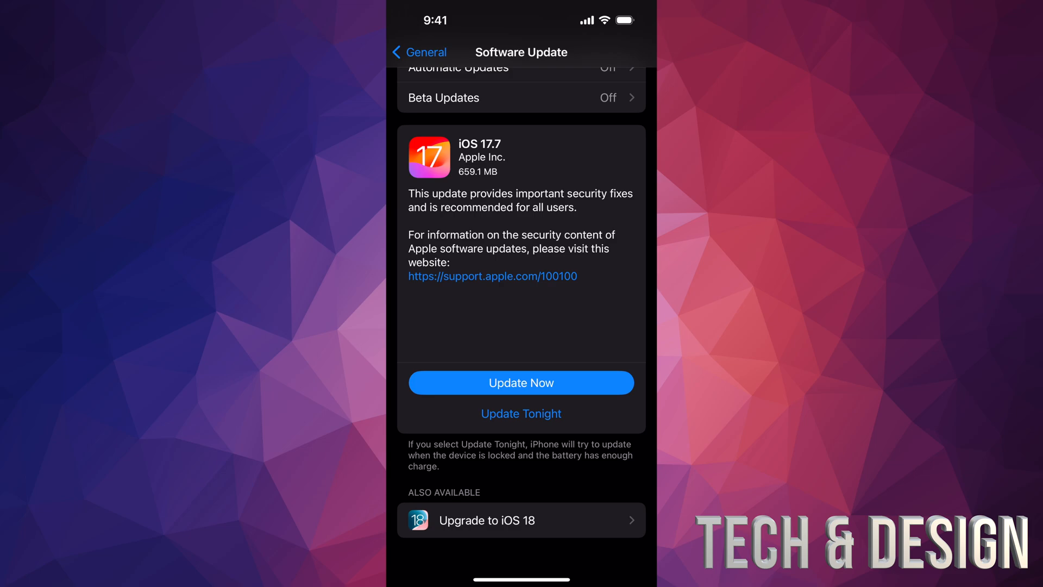
click(522, 519)
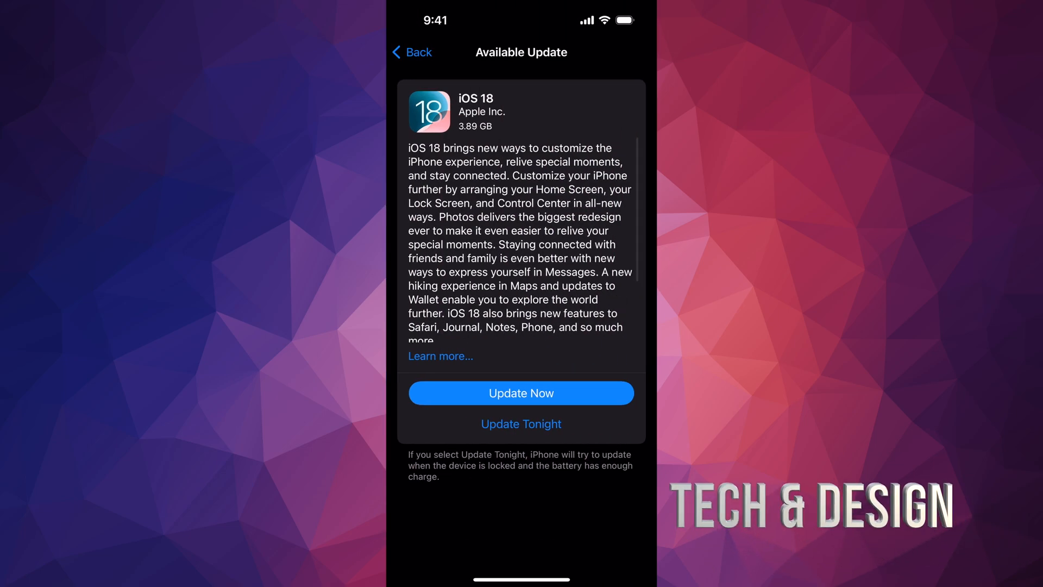
Request the iOS 18 update with Update Now to reach the Terms and Conditions.
click(521, 393)
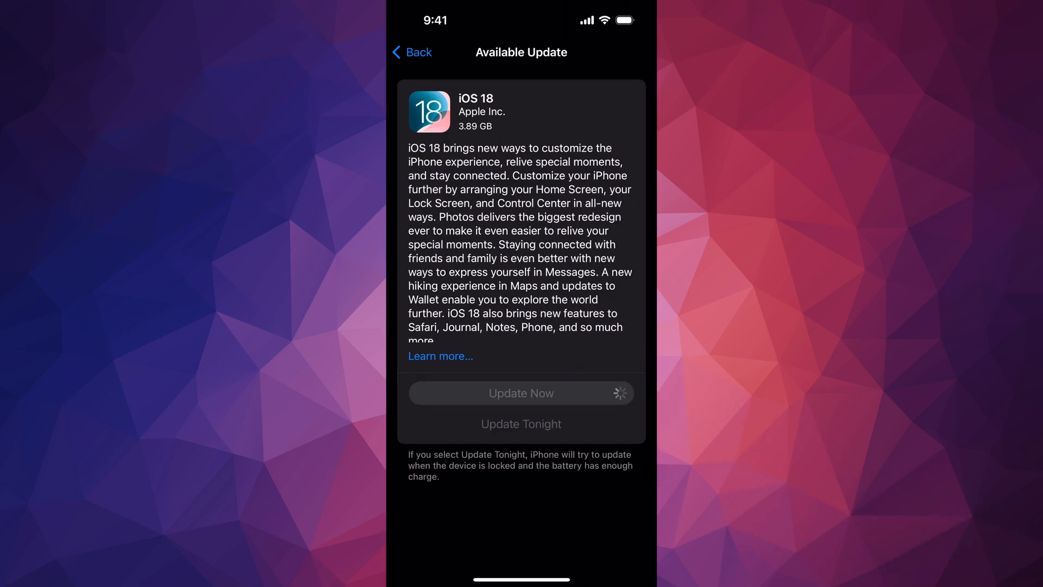
click(521, 393)
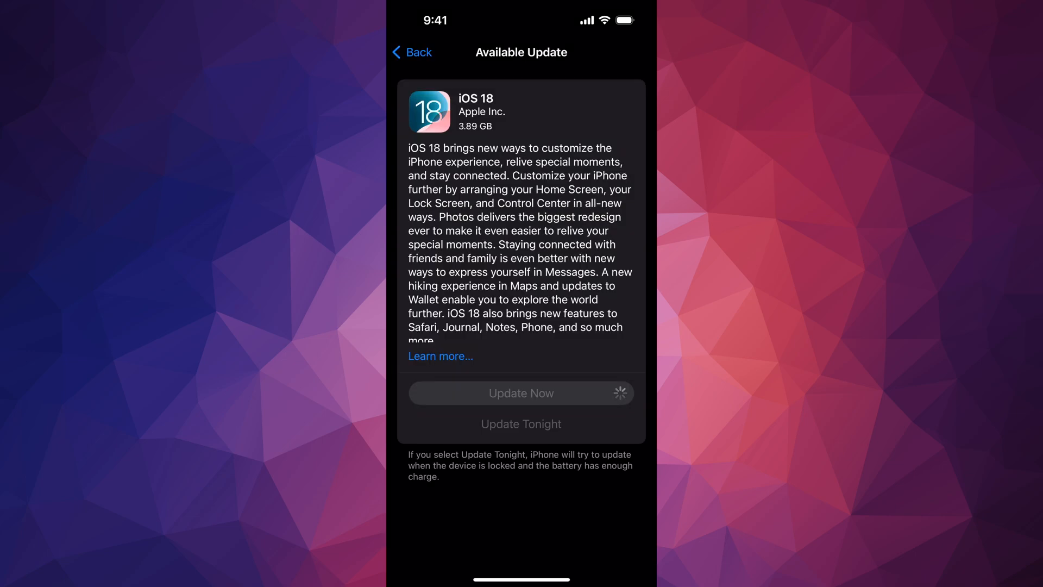
click(521, 392)
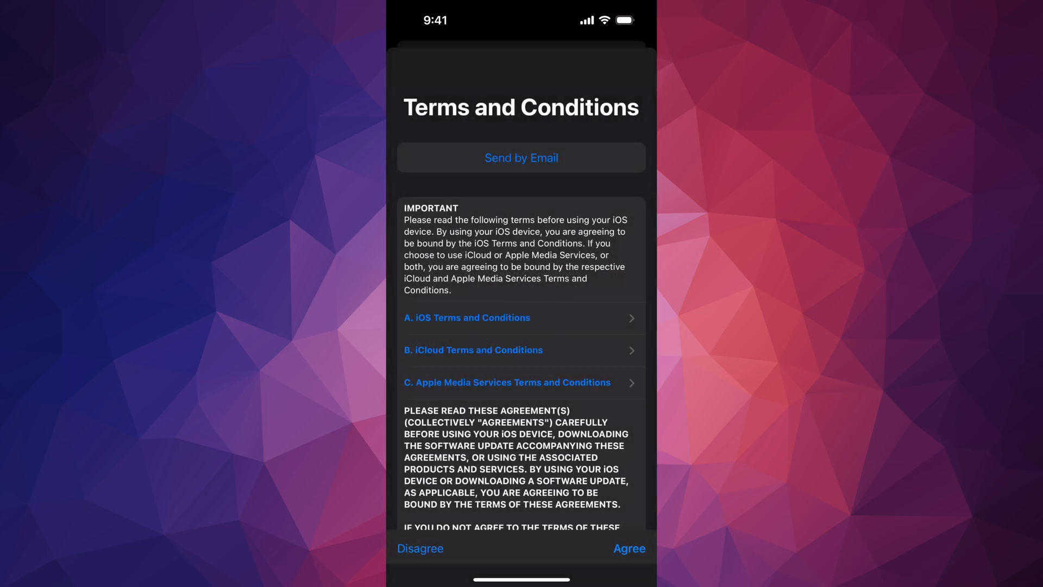
Agree to the iOS 18 Terms and Conditions so the update installs and restarts.
click(628, 548)
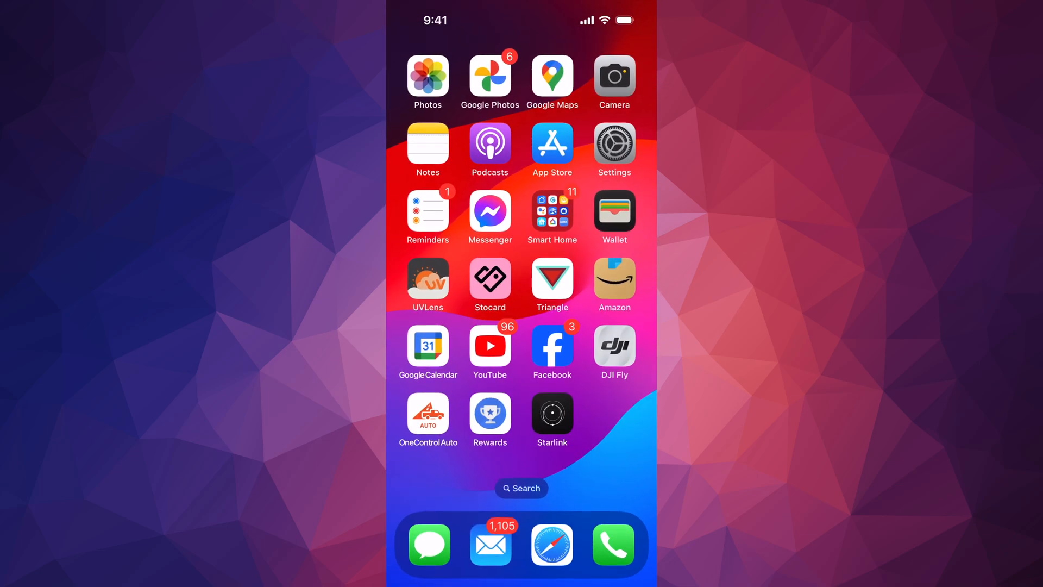
click(613, 148)
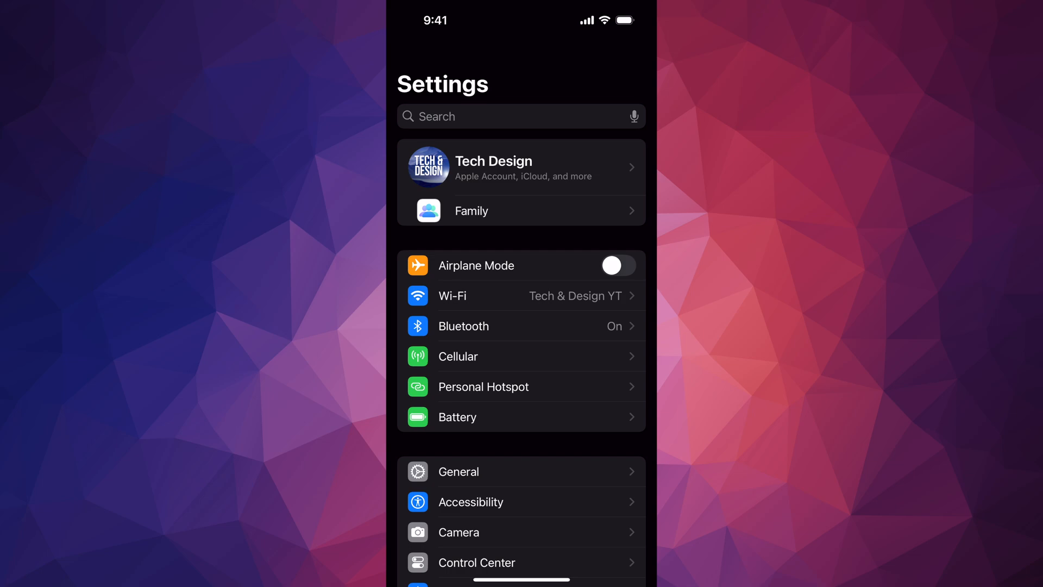
click(457, 471)
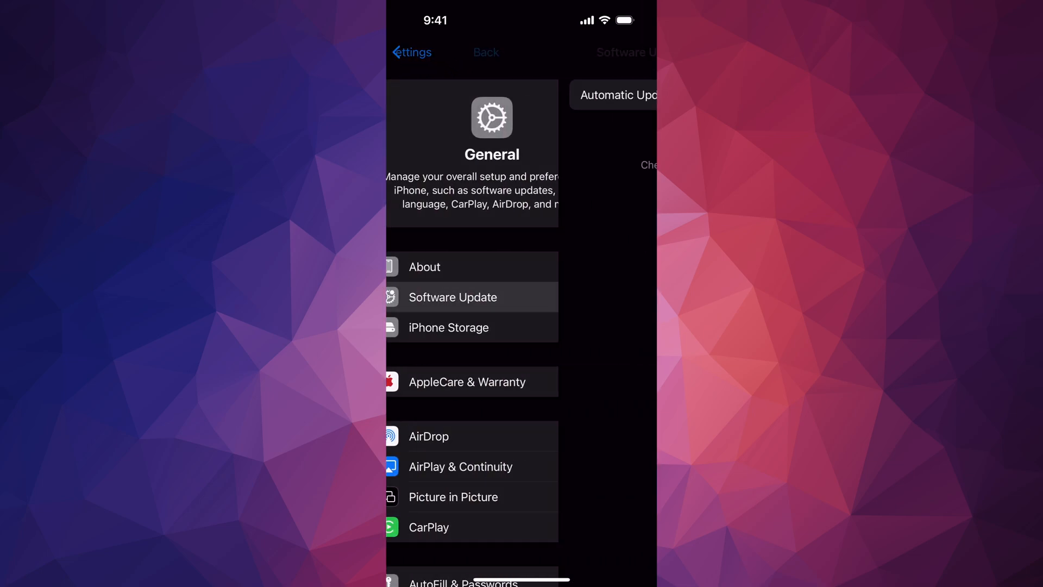
click(453, 297)
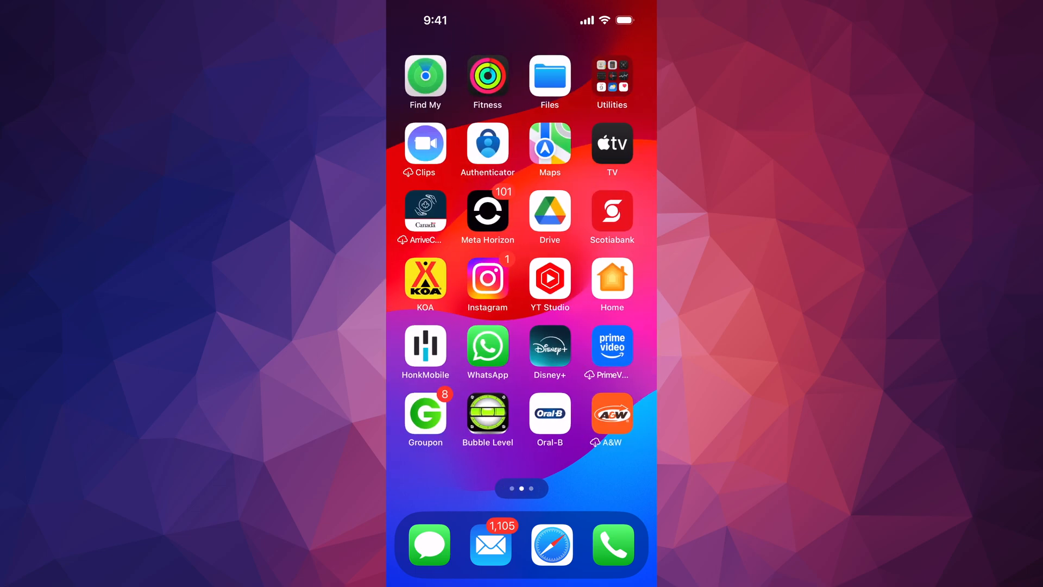
scroll(left, 3)
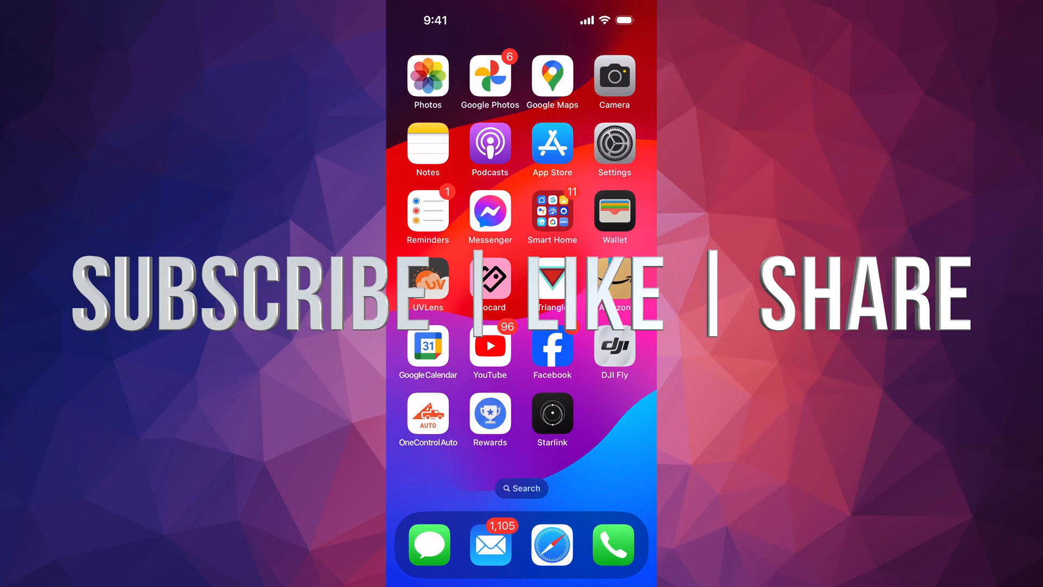